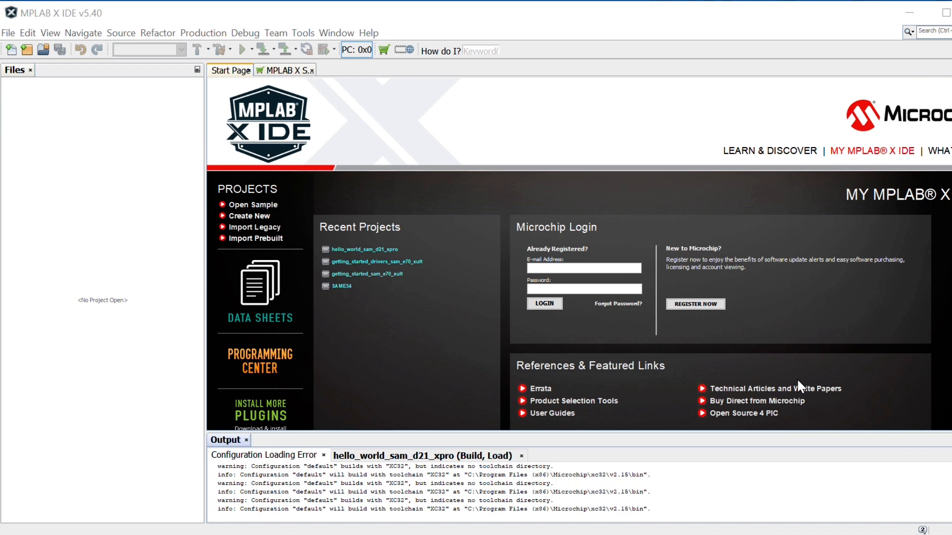
Step: Start a new Microchip Embedded 32-bit MPLAB Harmony 3 project and advance to the framework step
{"action": "left_click", "coordinate": [8, 33]}
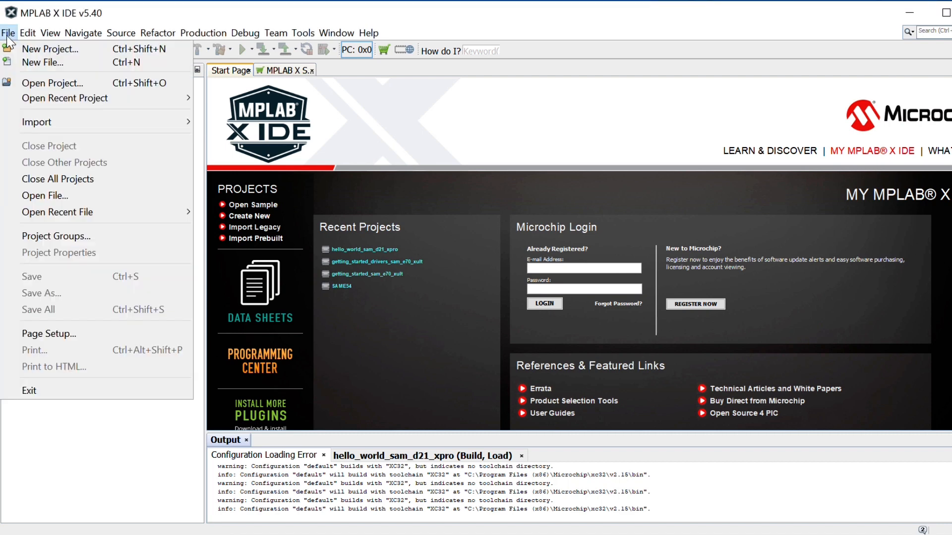
{"action": "left_click", "coordinate": [49, 48]}
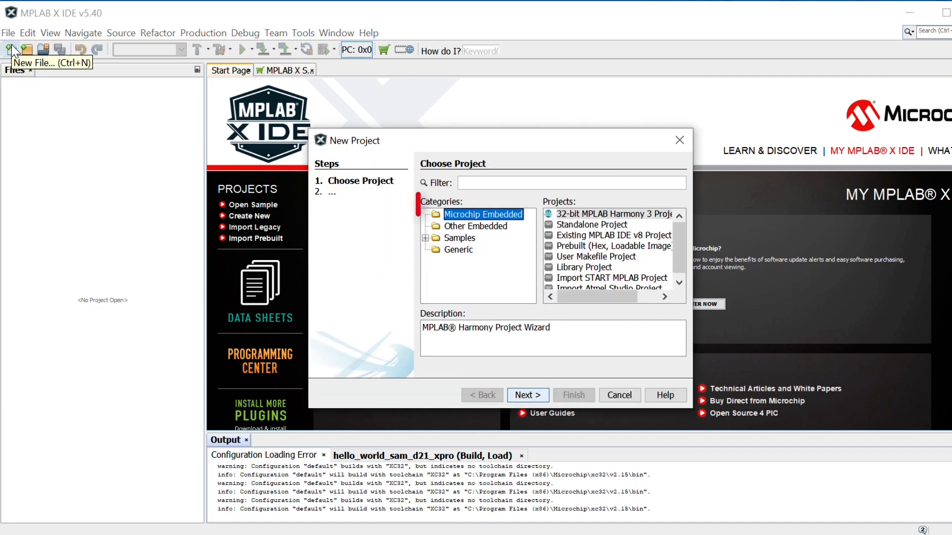
{"action": "left_click", "coordinate": [482, 214]}
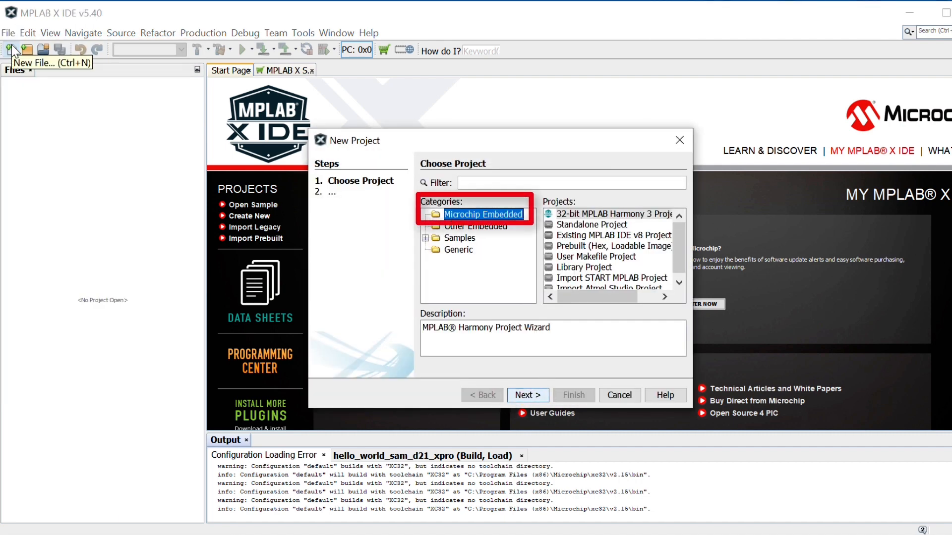
{"action": "mouse_move", "coordinate": [398, 150]}
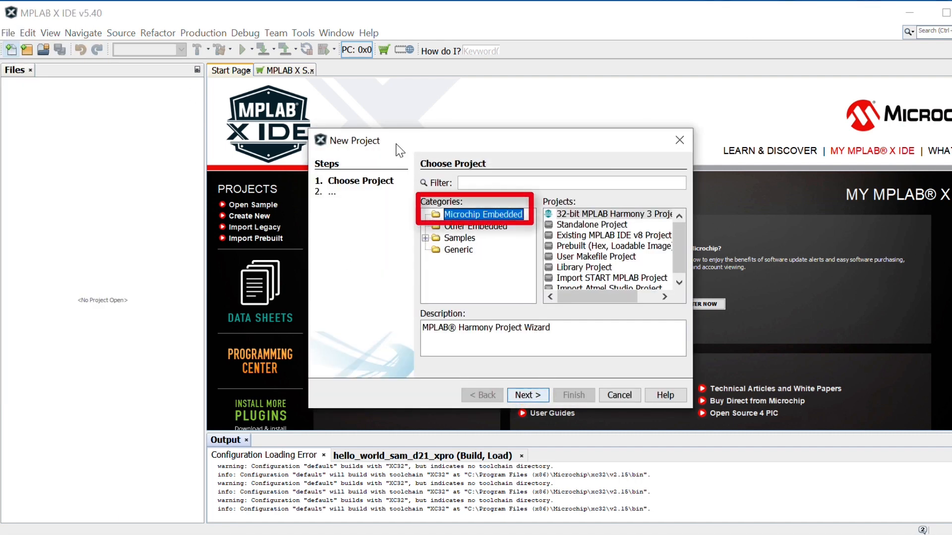
{"action": "left_click", "coordinate": [609, 214]}
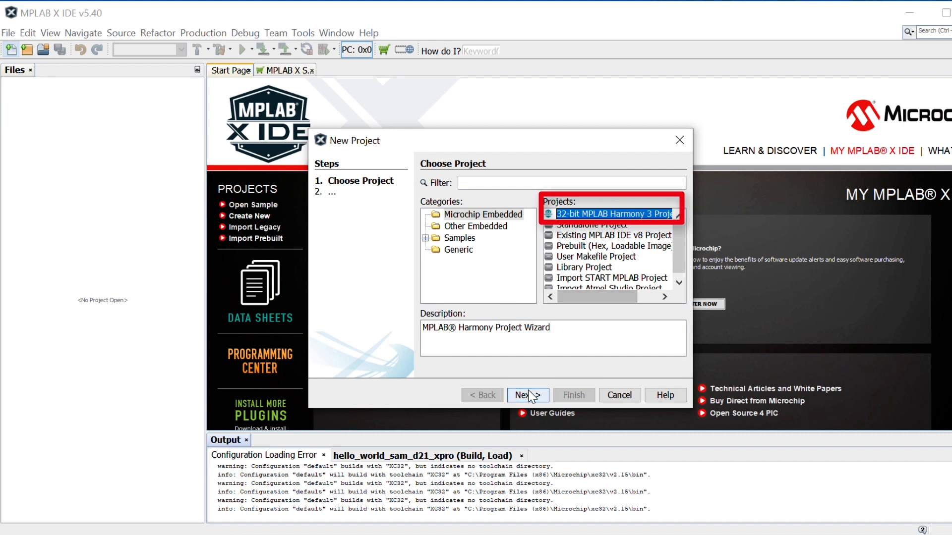
{"action": "left_click", "coordinate": [523, 396]}
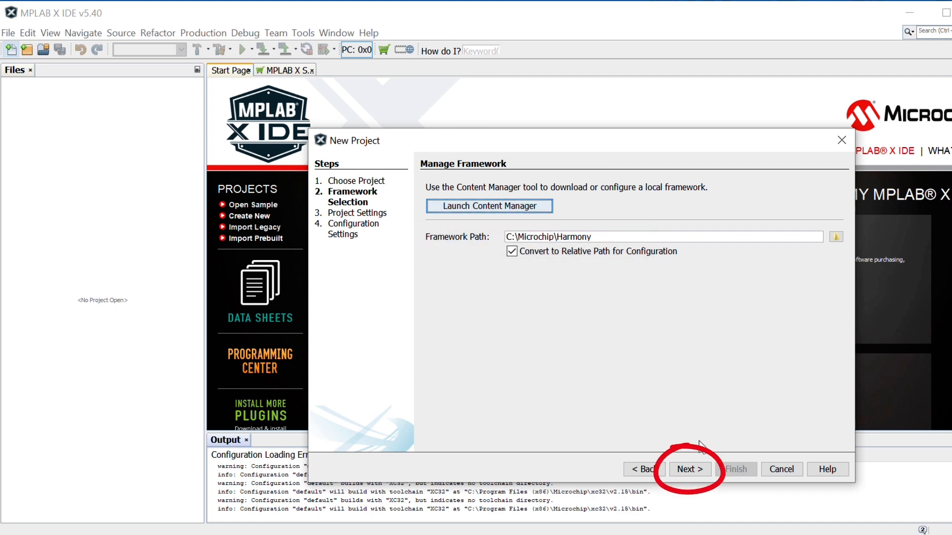
Step: Accept the framework path and name the project hello_world_pic32mzef_curiosity2 in folder hello_world
{"action": "left_click", "coordinate": [688, 468]}
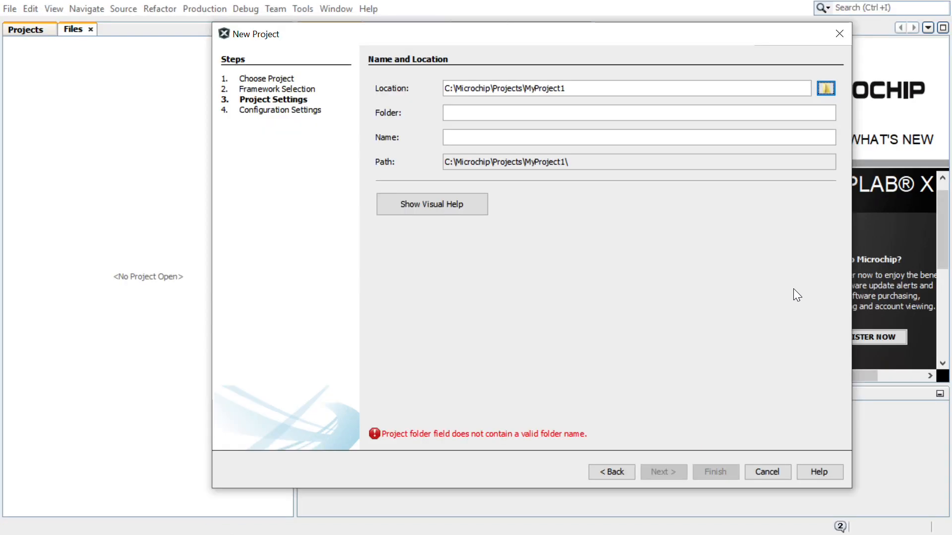
{"action": "left_click", "coordinate": [625, 88]}
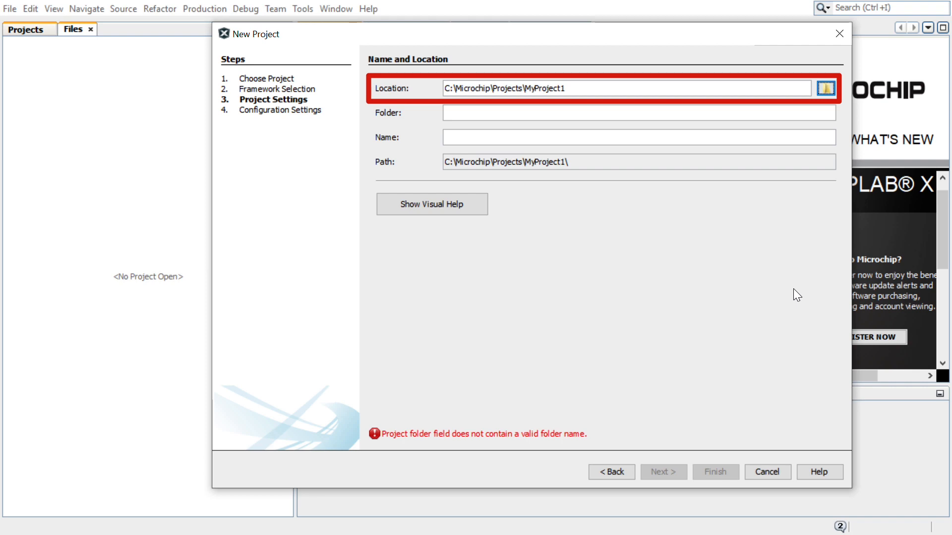
{"action": "mouse_move", "coordinate": [759, 270]}
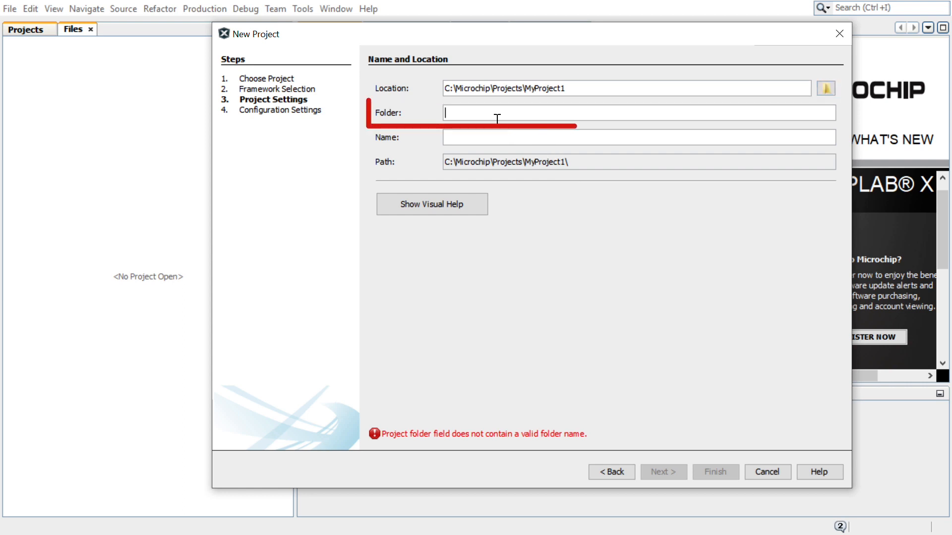
{"action": "type", "text": "hello_world"}
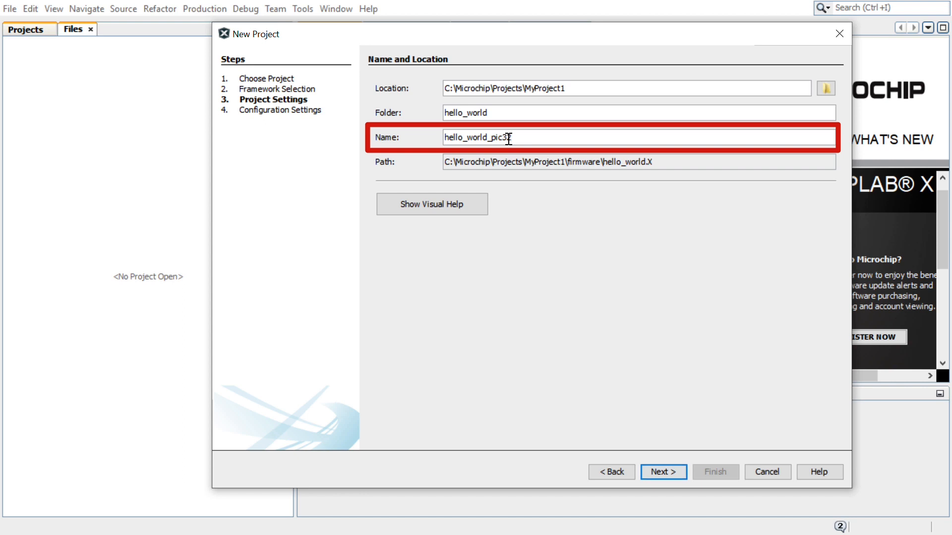
{"action": "type", "text": "mzef"}
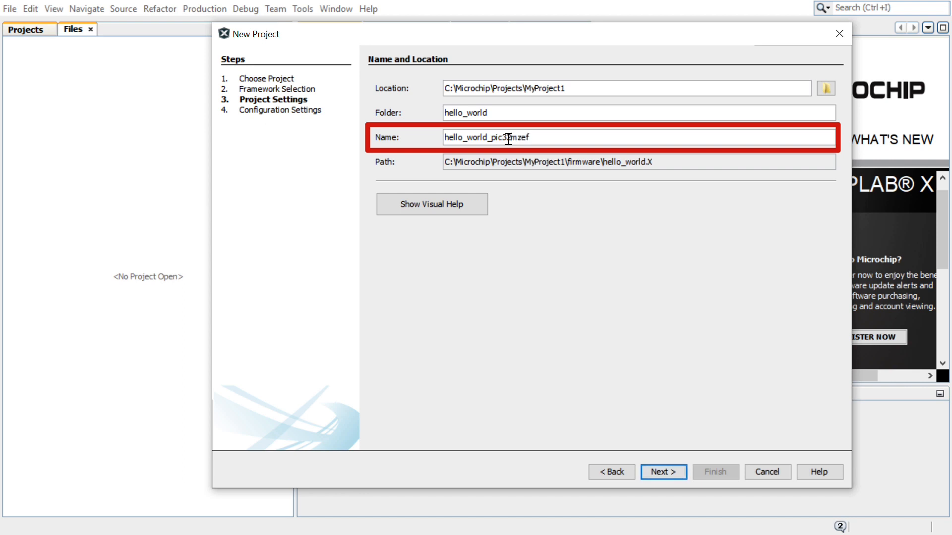
{"action": "type", "text": "_curi"}
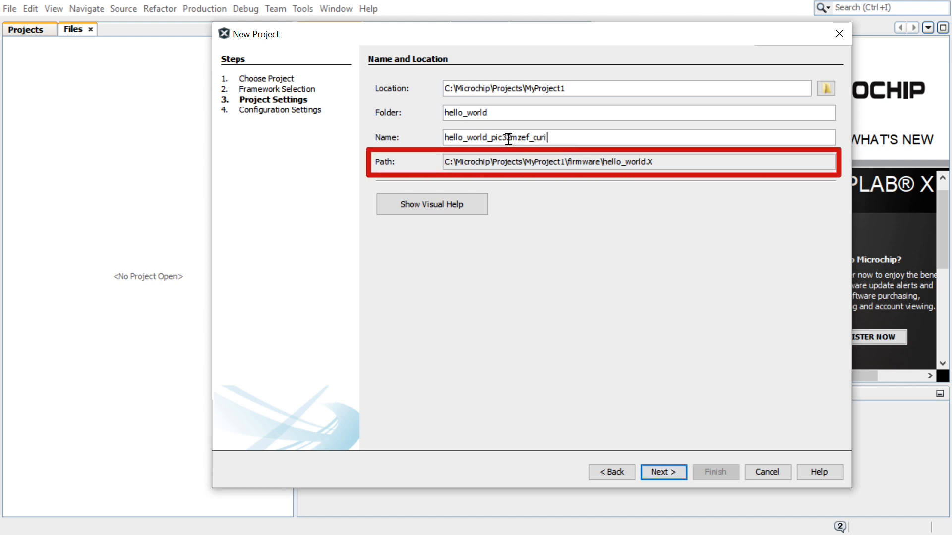
{"action": "type", "text": "osity2"}
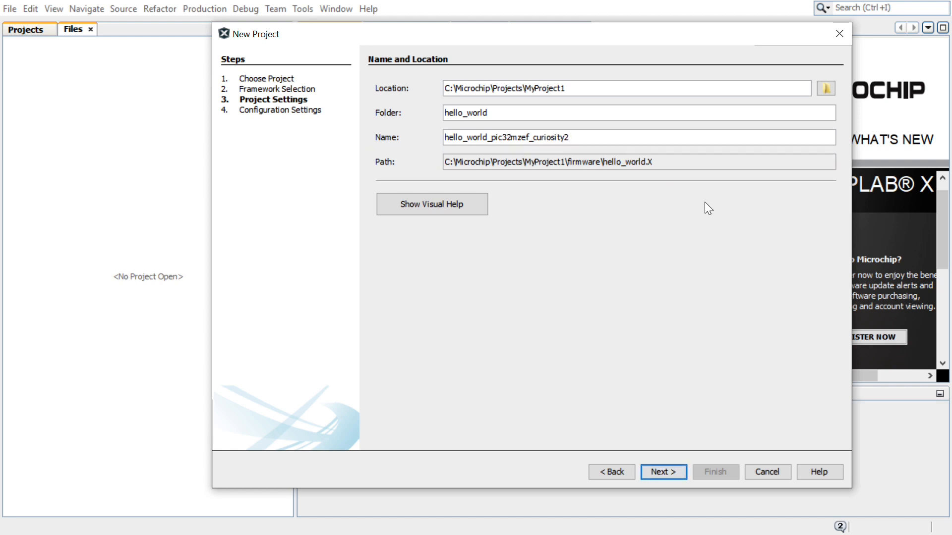
{"action": "left_click", "coordinate": [663, 471]}
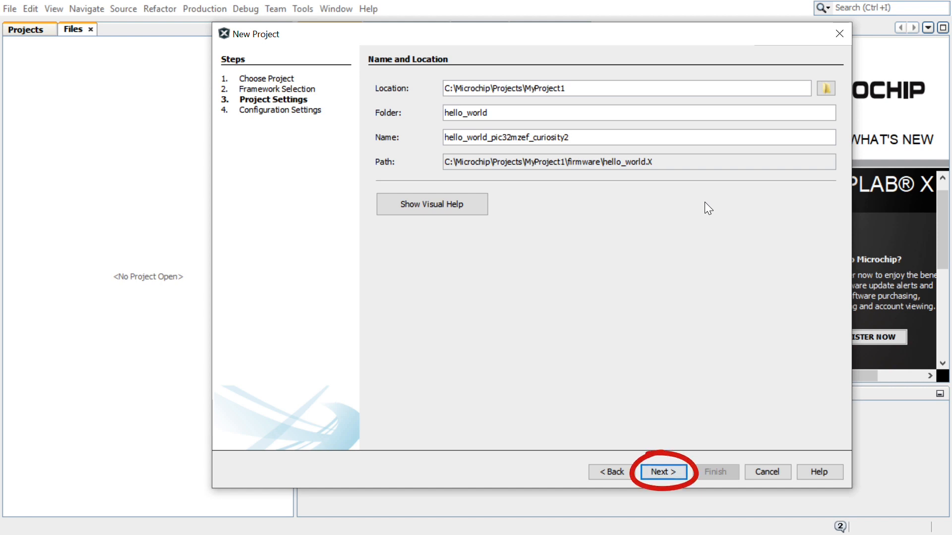
Step: Filter devices by PIC32MZ, select PIC32MZ2048EFM144 as target, and finish project creation
{"action": "left_click", "coordinate": [661, 472]}
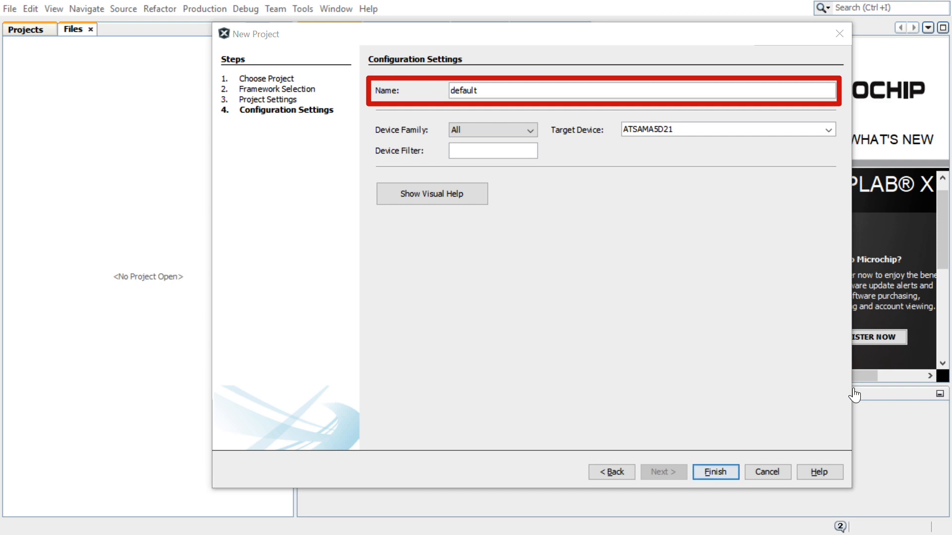
{"action": "left_click", "coordinate": [493, 151]}
{"action": "type", "text": "PIC32MZ"}
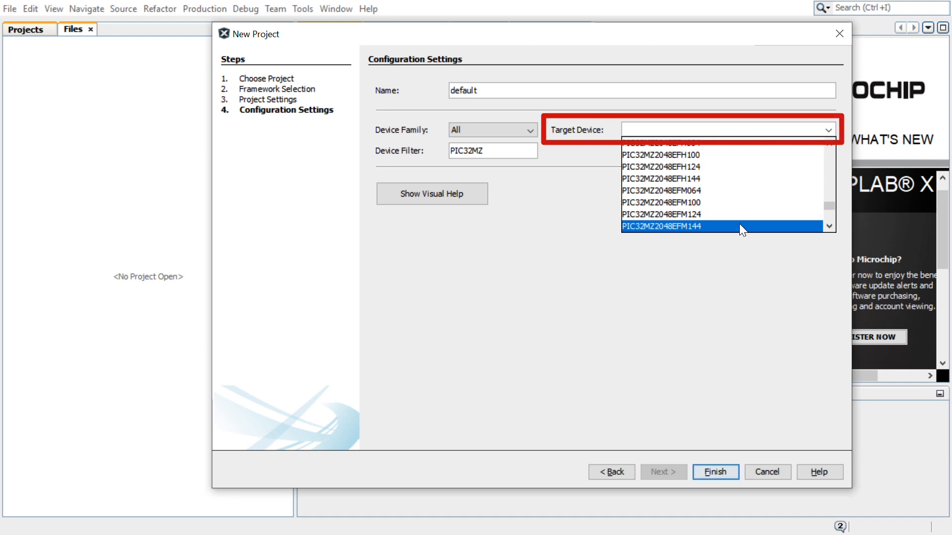
{"action": "left_click", "coordinate": [661, 226]}
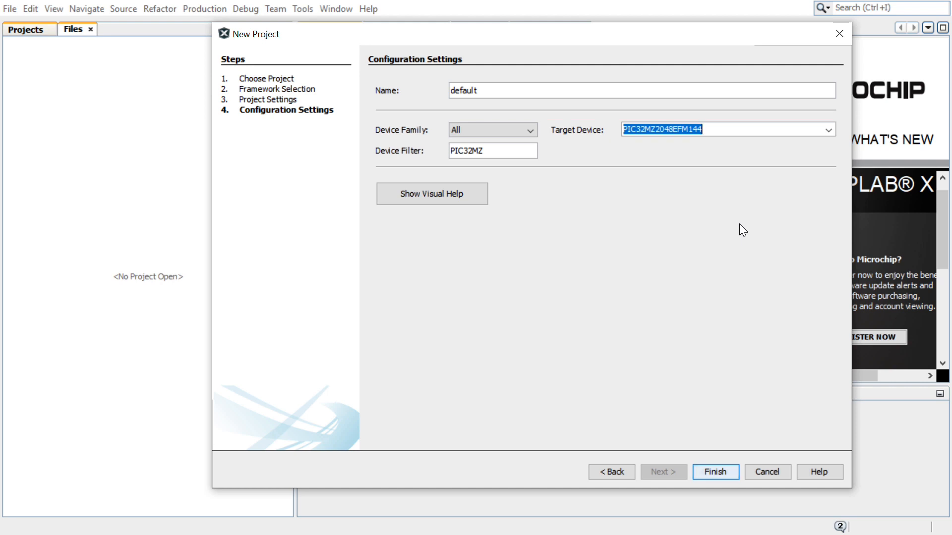
{"action": "left_click", "coordinate": [715, 472]}
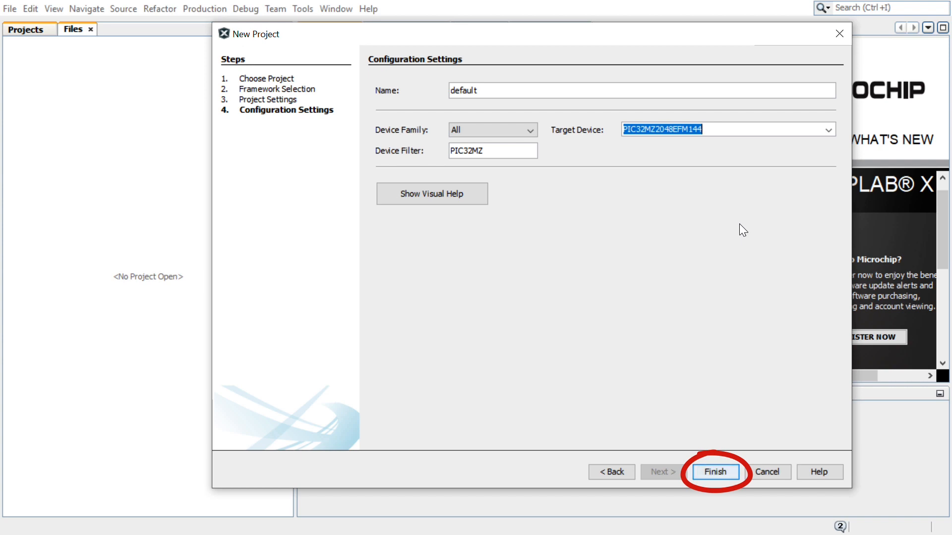
{"action": "left_click", "coordinate": [715, 471]}
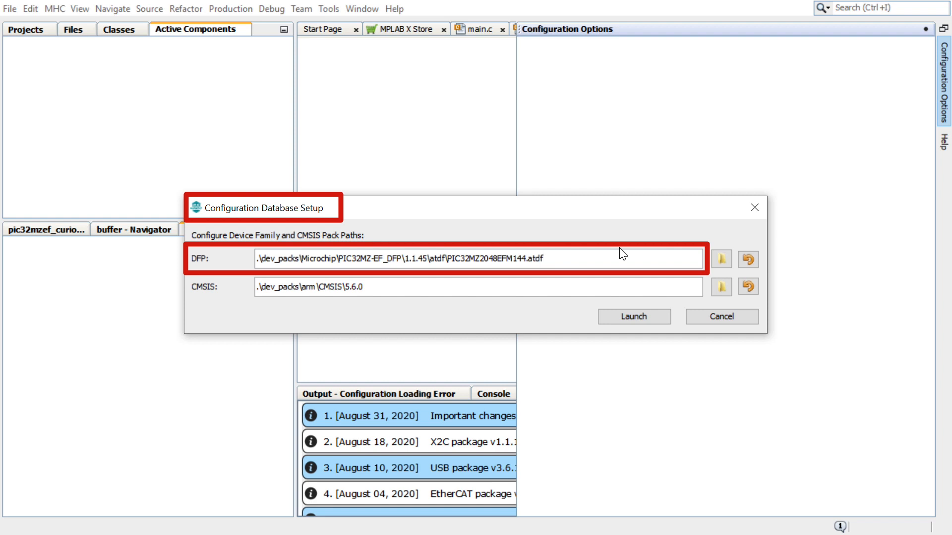
{"action": "mouse_move", "coordinate": [639, 285]}
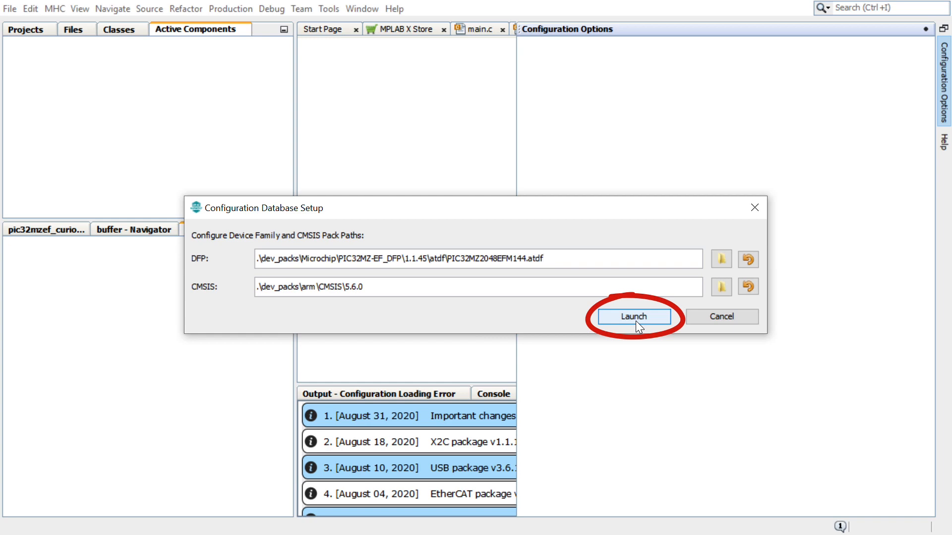
Step: Launch the configurator keeping the PIC32MZ-EF DFP and CMSIS 5.6.0 pack paths
{"action": "left_click", "coordinate": [633, 316]}
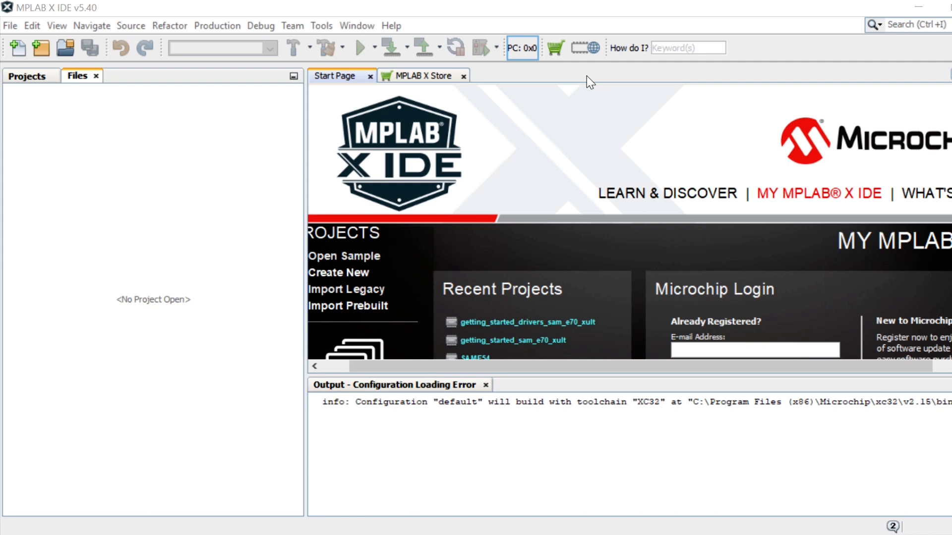
{"action": "mouse_move", "coordinate": [286, 6]}
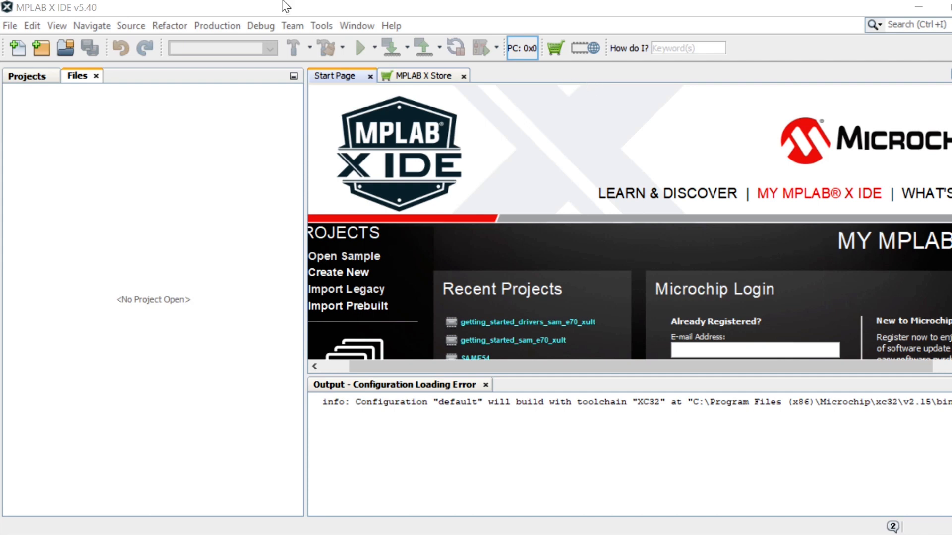
Step: Set the Harmony Configurator 3 plugin's window manager to Native Netbeans in Tools > Options > Plugins
{"action": "left_click", "coordinate": [321, 26]}
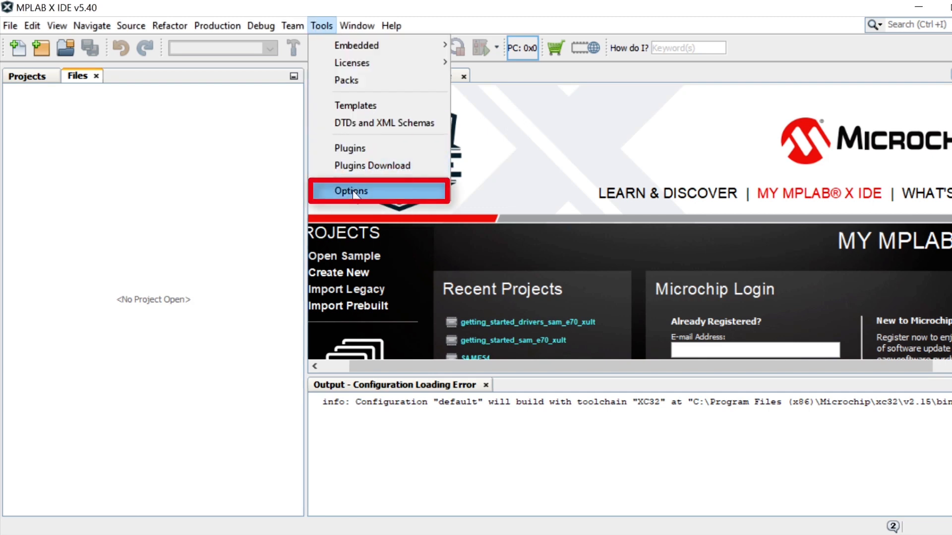
{"action": "left_click", "coordinate": [349, 190]}
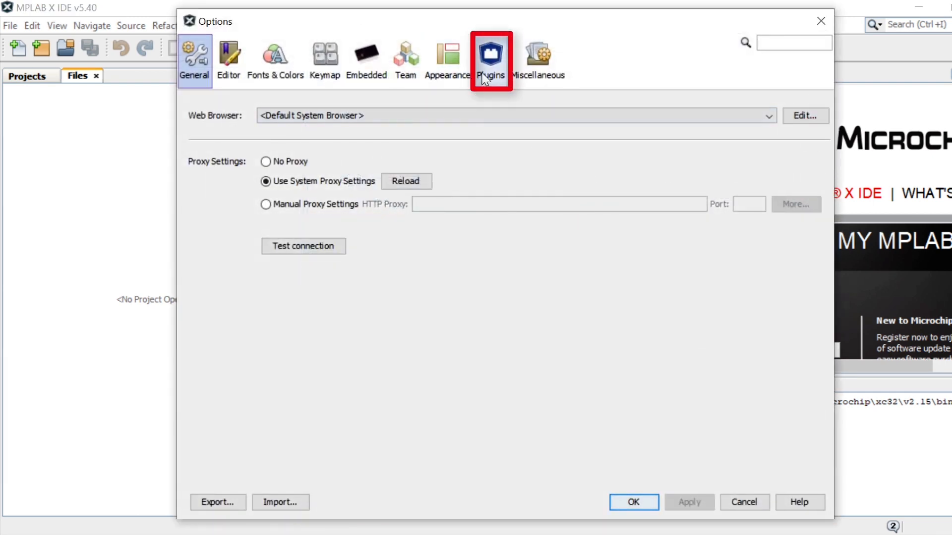
{"action": "left_click", "coordinate": [490, 58]}
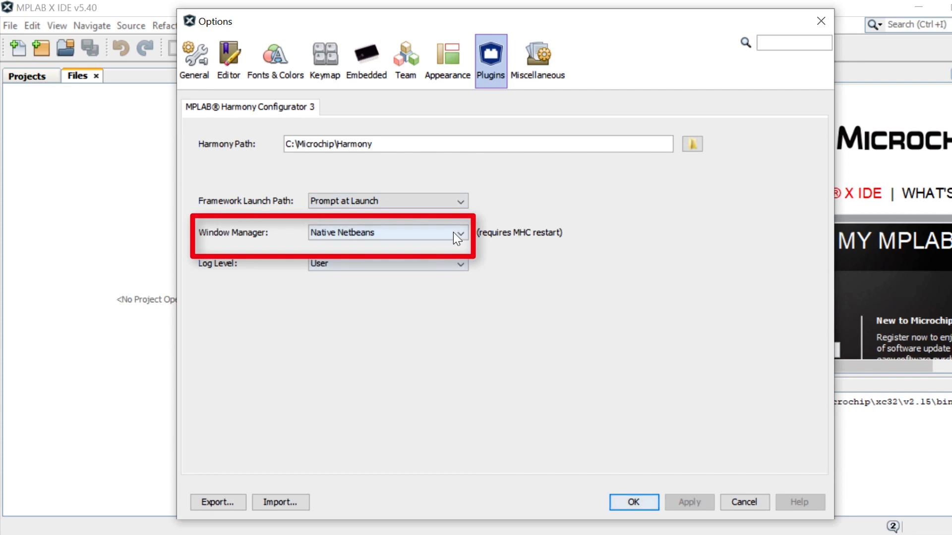
{"action": "left_click", "coordinate": [385, 232]}
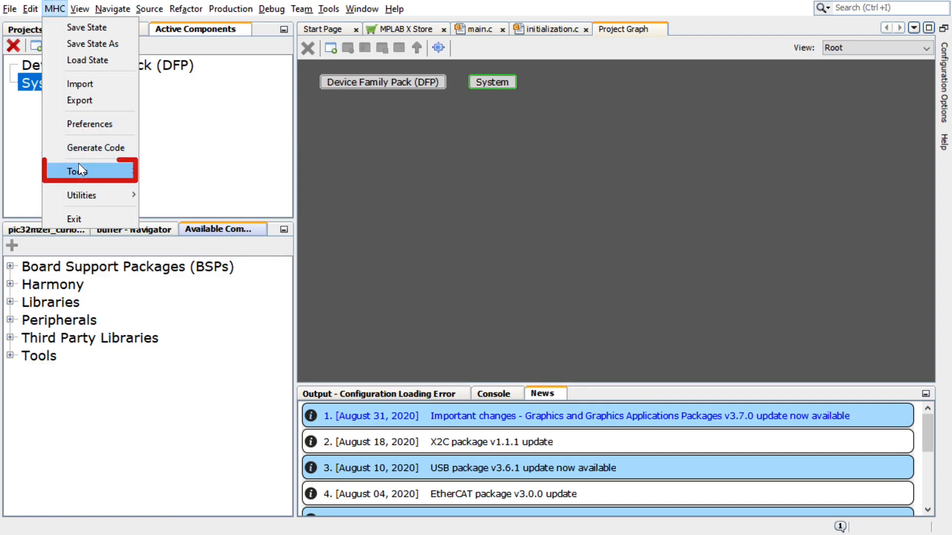
{"action": "mouse_move", "coordinate": [76, 172]}
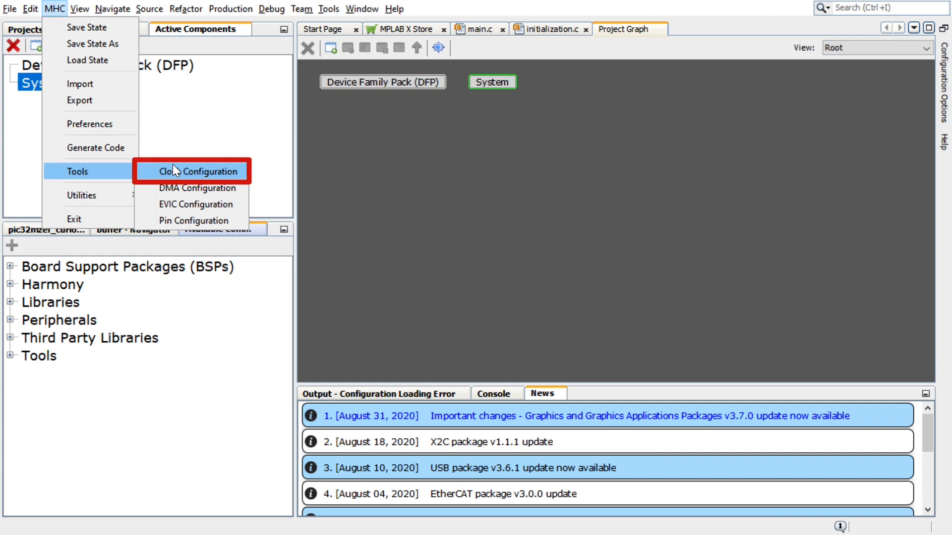
Step: Show the Clock Diagram with the system PLL producing the 200 MHz SYSCLK
{"action": "left_click", "coordinate": [204, 171]}
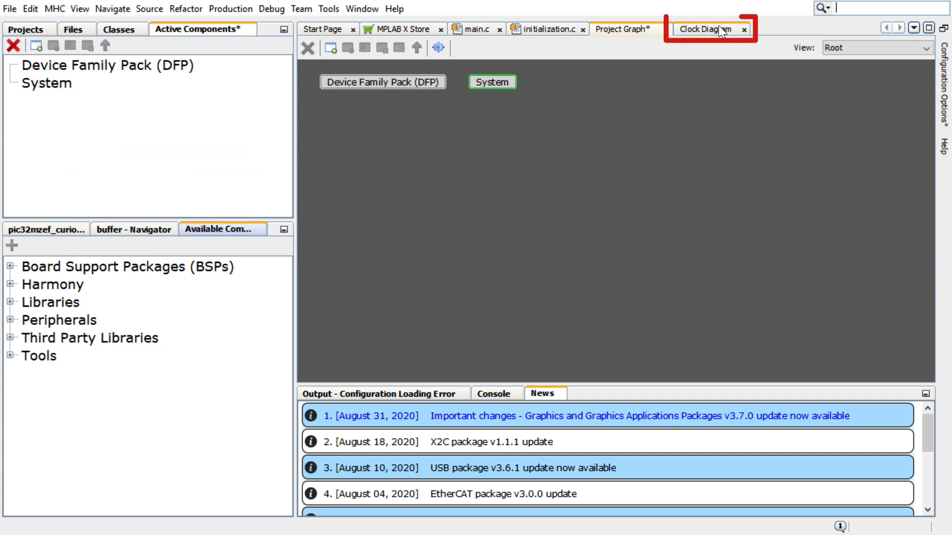
{"action": "left_click", "coordinate": [704, 29]}
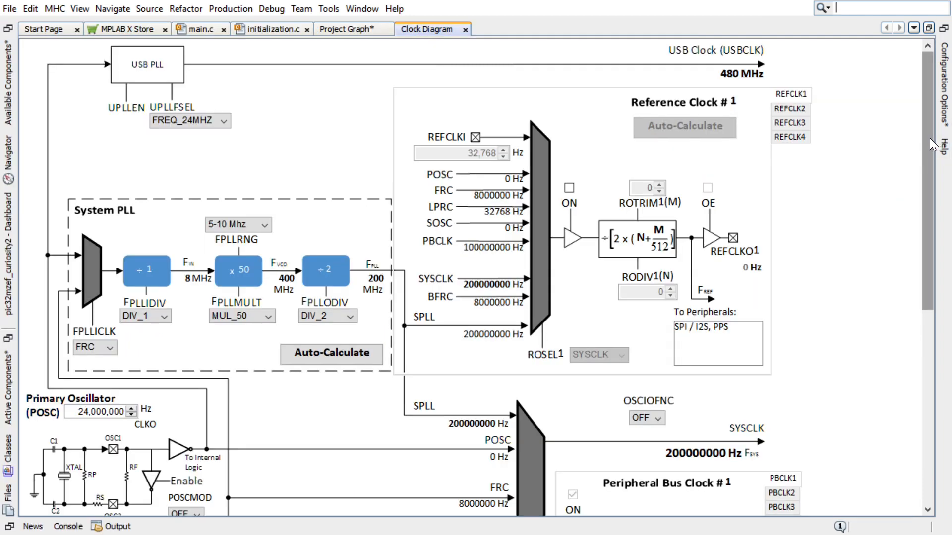
{"action": "scroll", "scroll_direction": "down", "scroll_amount": 3}
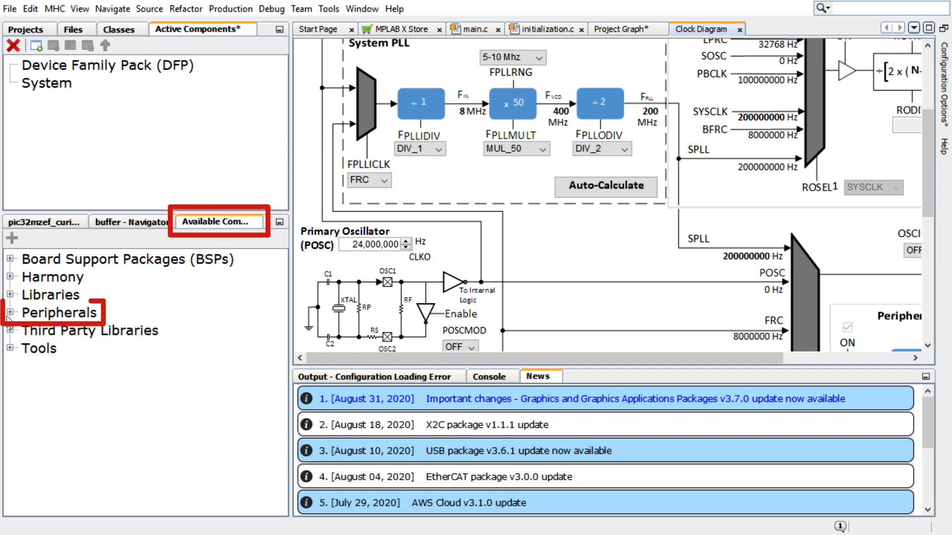
Step: Expand Peripherals > UART in Available Components and add UART6 to the project graph
{"action": "left_click", "coordinate": [10, 313]}
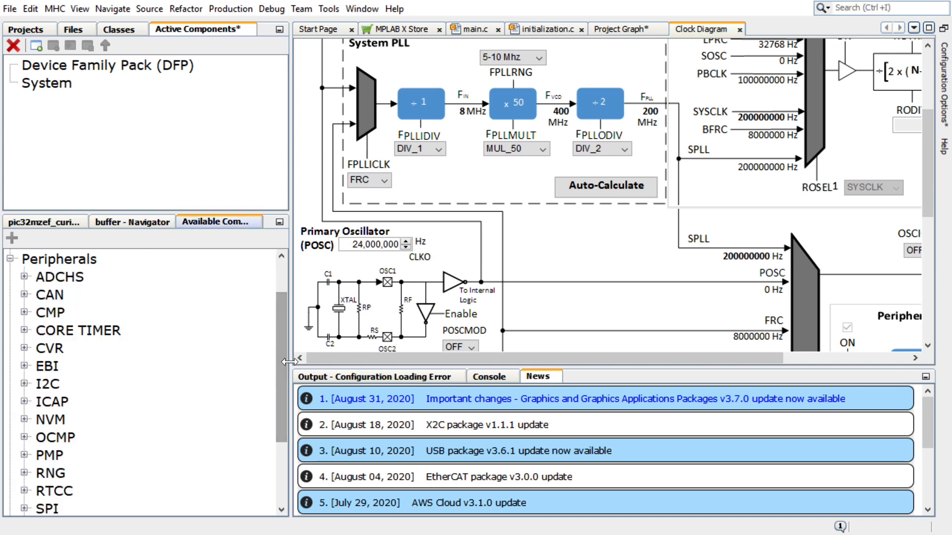
{"action": "scroll", "scroll_direction": "down", "scroll_amount": 3}
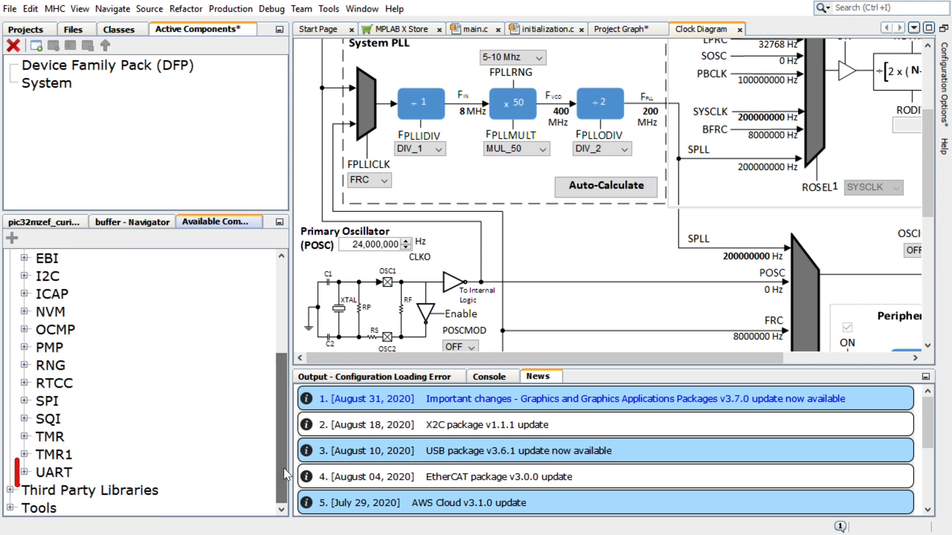
{"action": "left_click", "coordinate": [23, 472]}
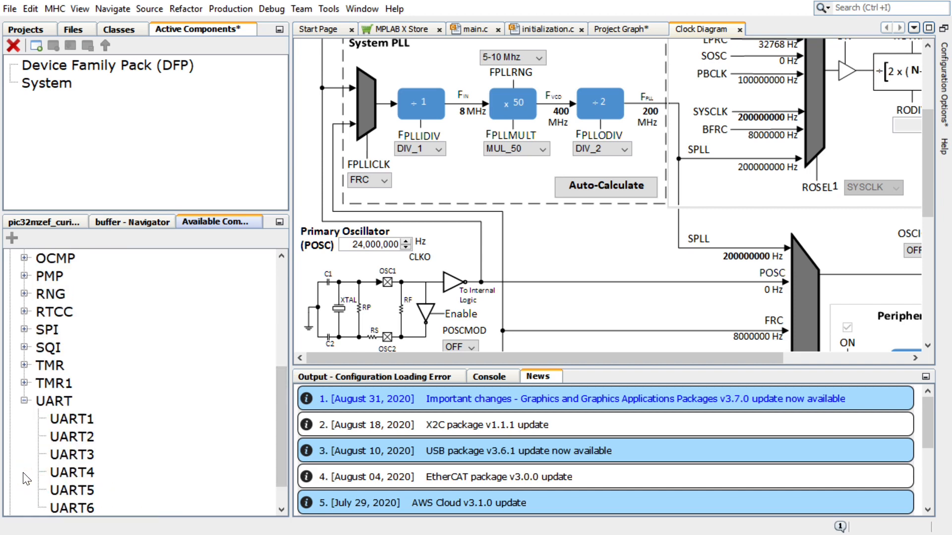
{"action": "left_click", "coordinate": [57, 472]}
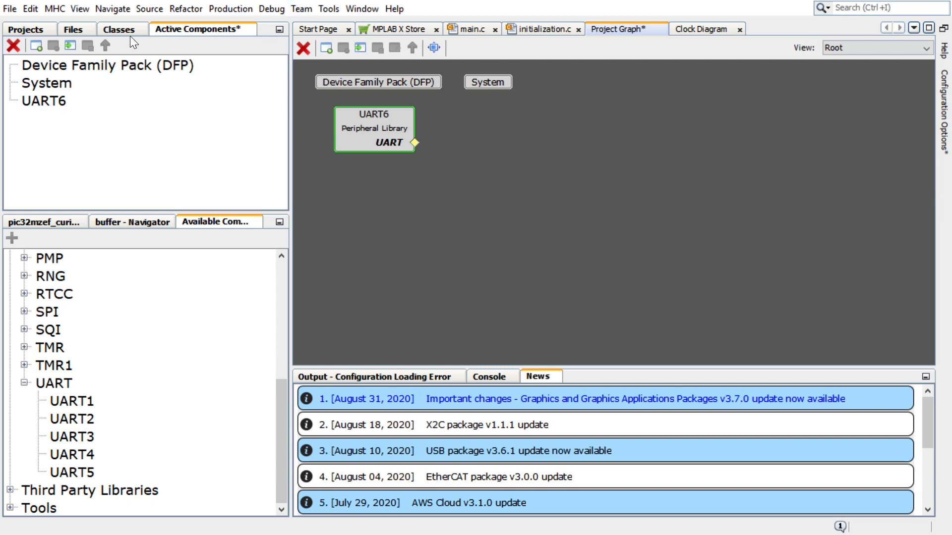
Step: Open Pin Configuration from MHC > Tools and view the Pin Diagram and Pin Table
{"action": "left_click", "coordinate": [53, 9]}
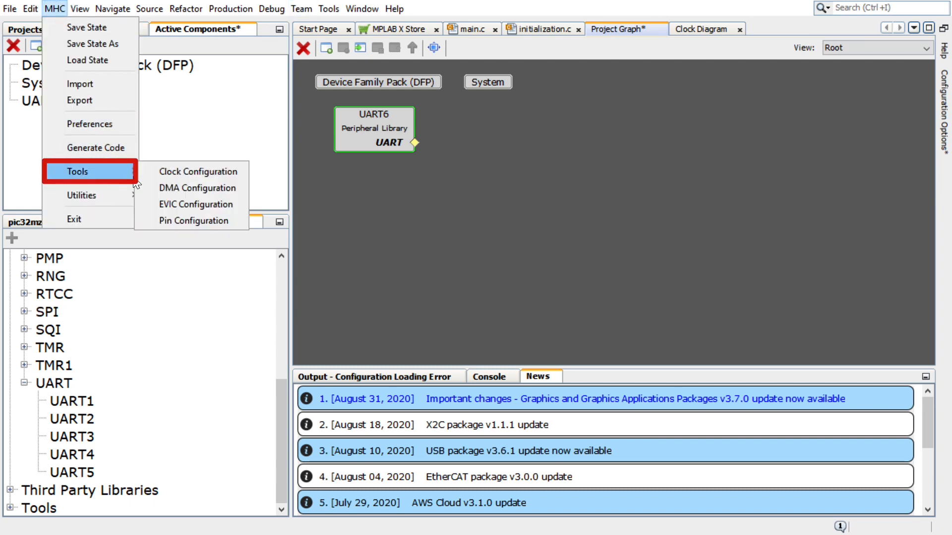
{"action": "mouse_move", "coordinate": [191, 220]}
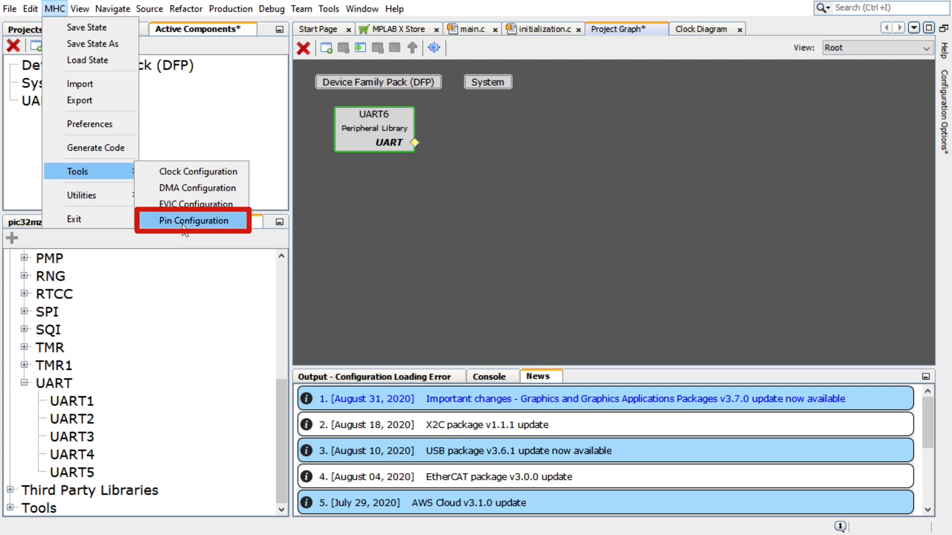
{"action": "left_click", "coordinate": [192, 220]}
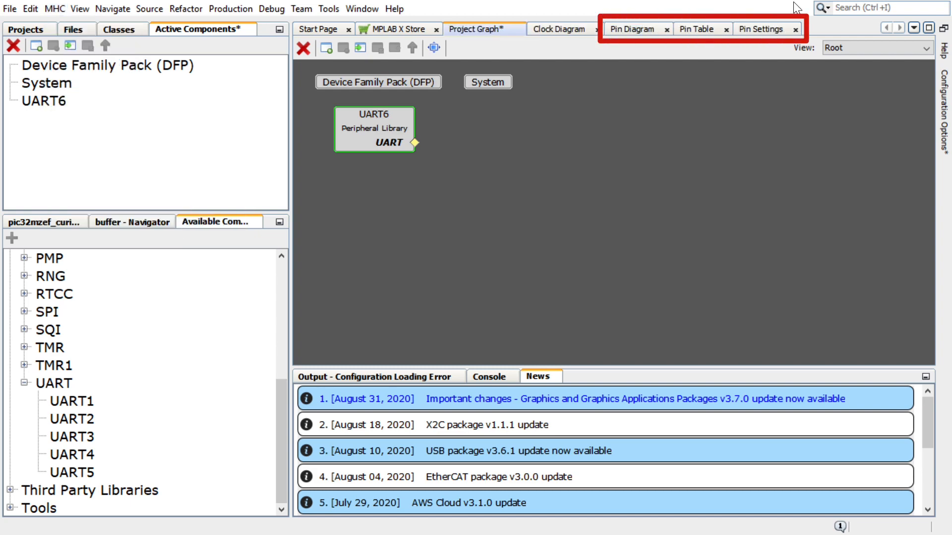
{"action": "left_click", "coordinate": [634, 28]}
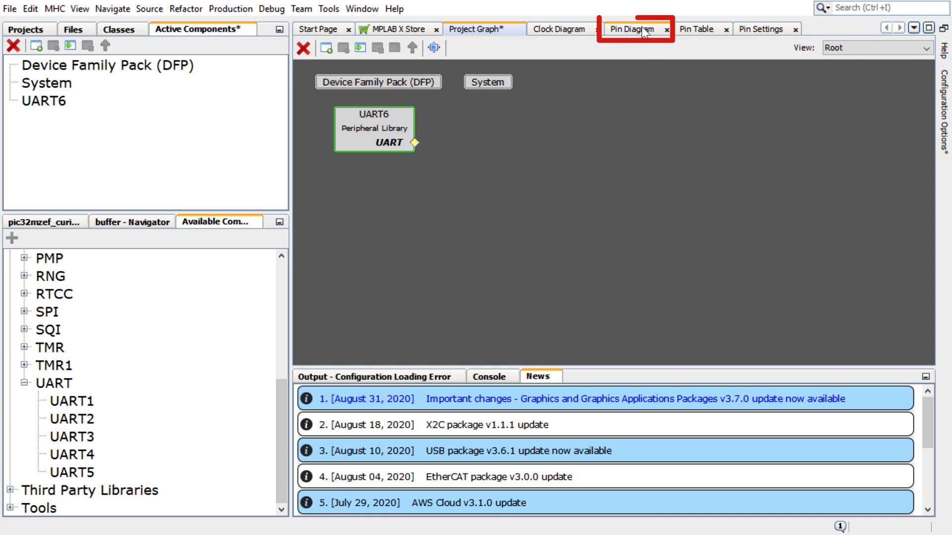
{"action": "left_click", "coordinate": [696, 29]}
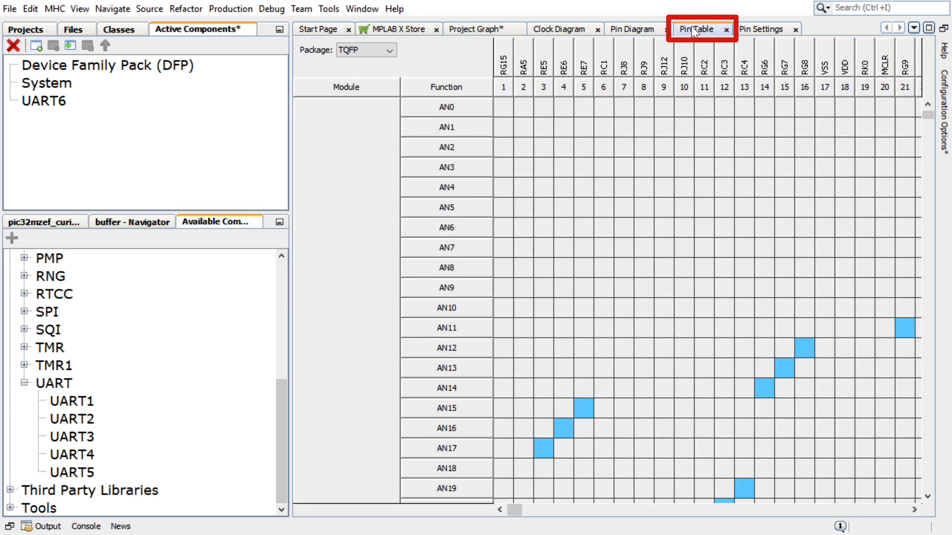
{"action": "left_click", "coordinate": [763, 29]}
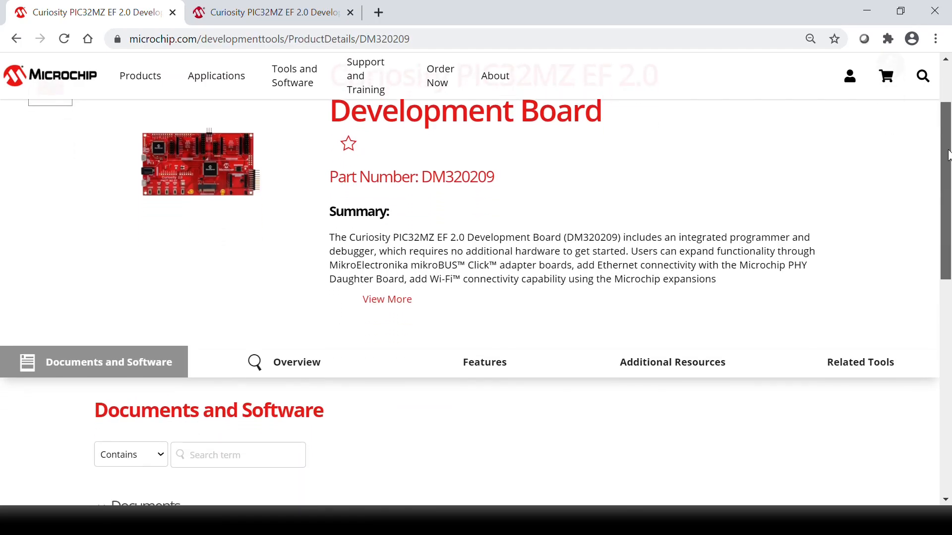
Step: Open the DM320209 board's Users Guide and locate the schematic mapping UART6 TX to RF2
{"action": "scroll", "scroll_direction": "down", "scroll_amount": 3}
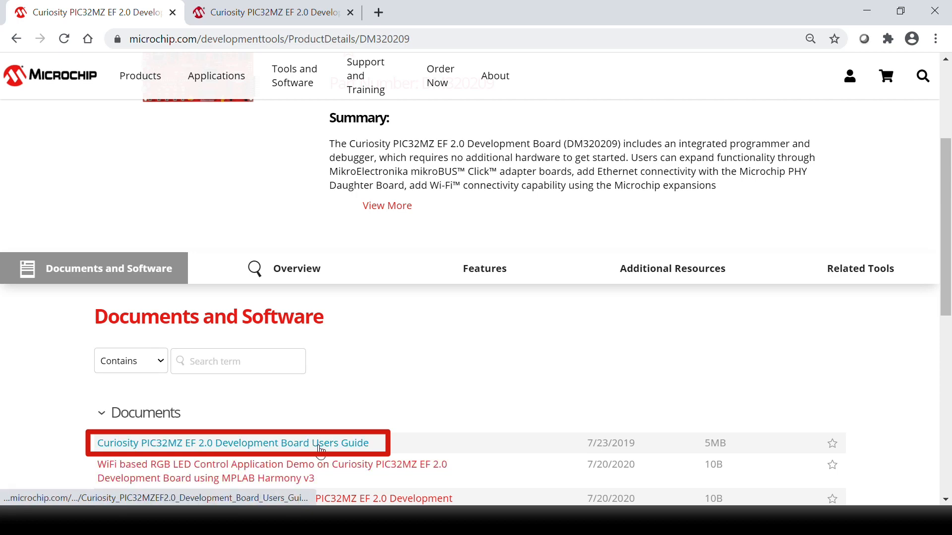
{"action": "left_click", "coordinate": [230, 442]}
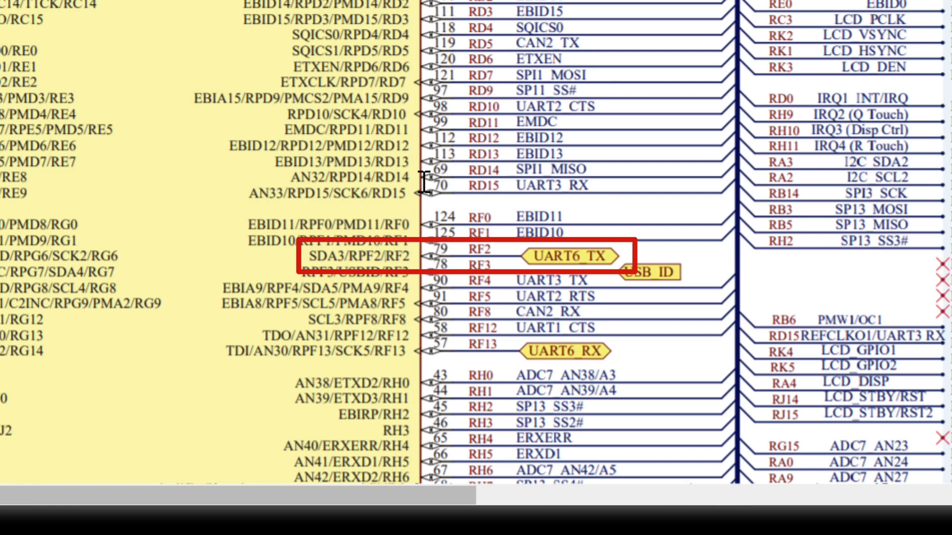
{"action": "left_click", "coordinate": [573, 275]}
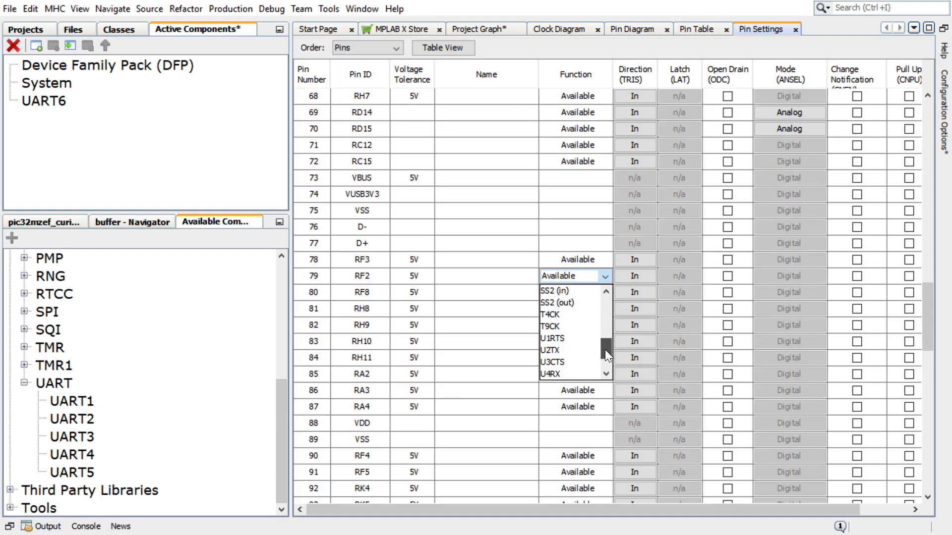
Step: Assign the U6TX function to pin 79 (RF2) in Pin Settings
{"action": "scroll", "scroll_direction": "down", "scroll_amount": 3}
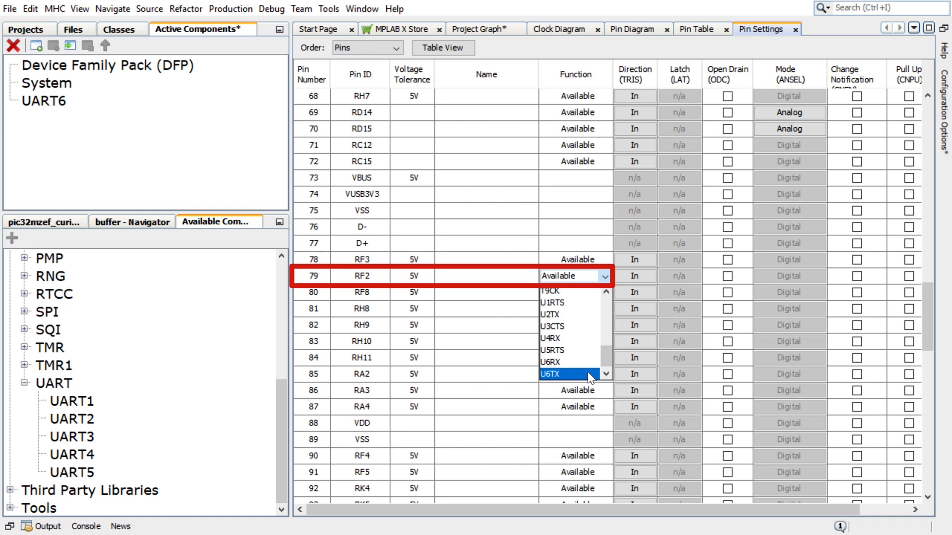
{"action": "left_click", "coordinate": [572, 374]}
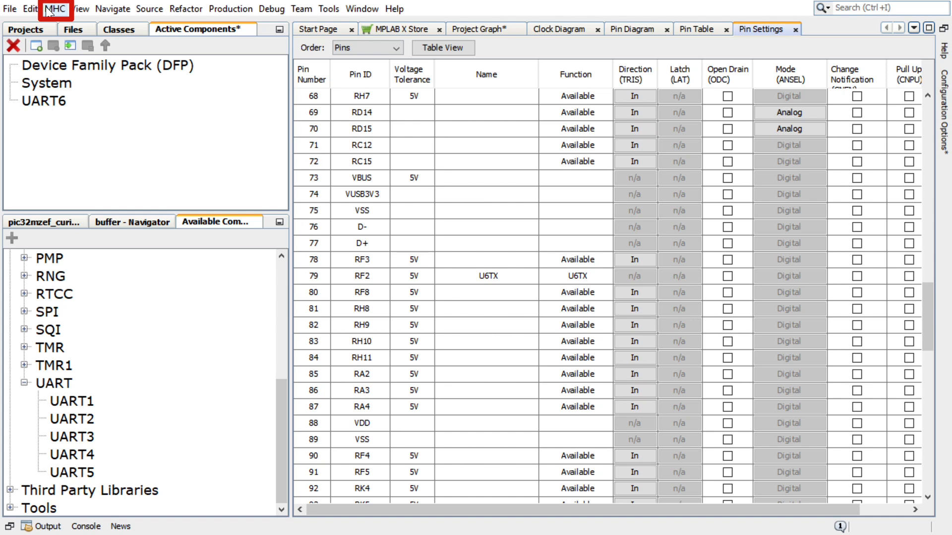
Step: Save the modified Harmony configuration and generate the project code via MHC > Generate Code
{"action": "left_click", "coordinate": [55, 9]}
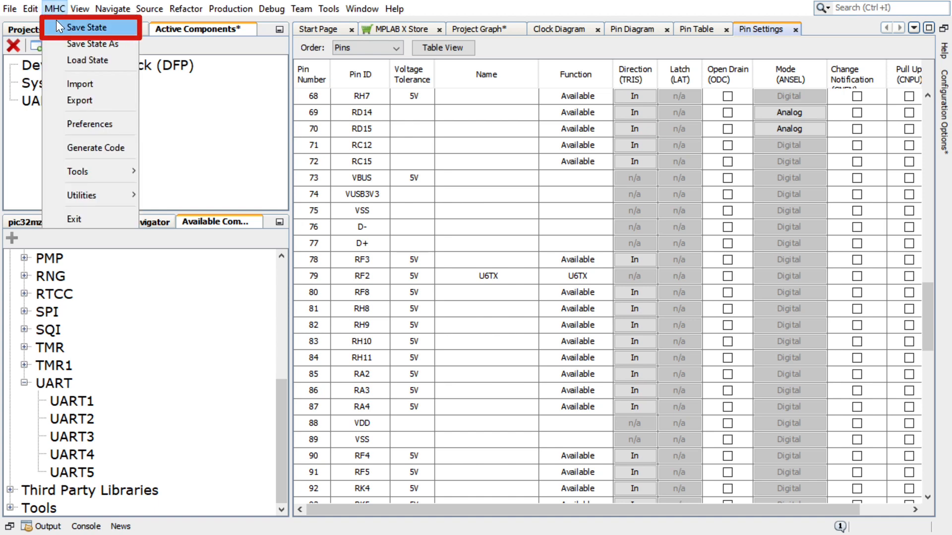
{"action": "left_click", "coordinate": [91, 44]}
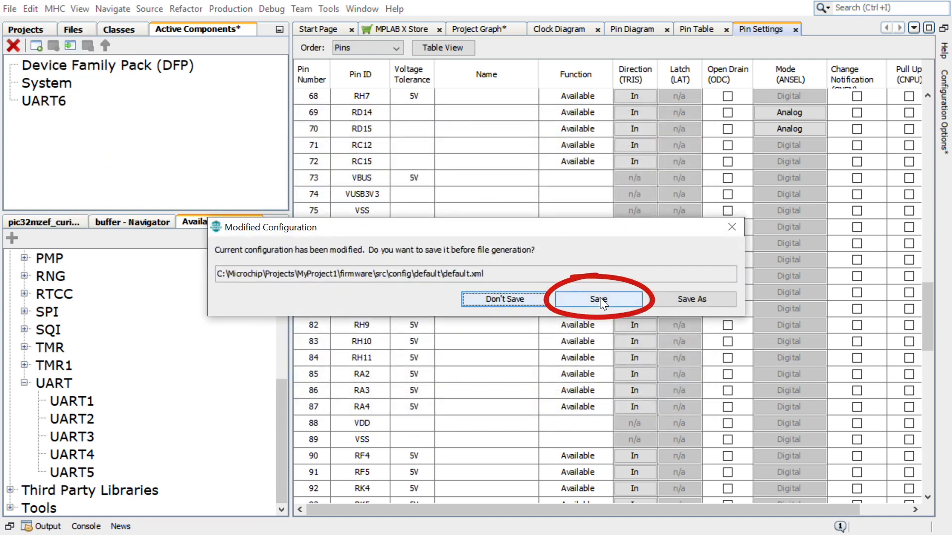
{"action": "left_click", "coordinate": [597, 299]}
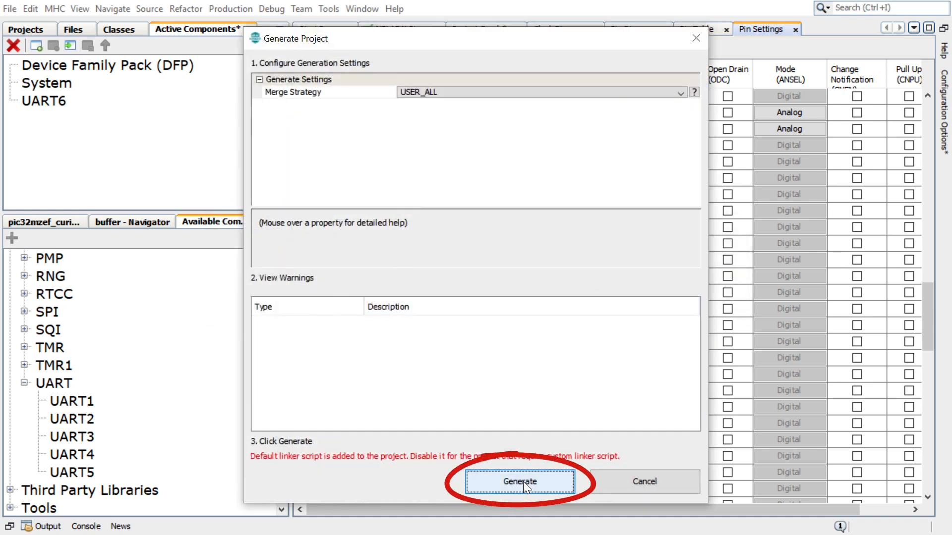
{"action": "left_click", "coordinate": [519, 482]}
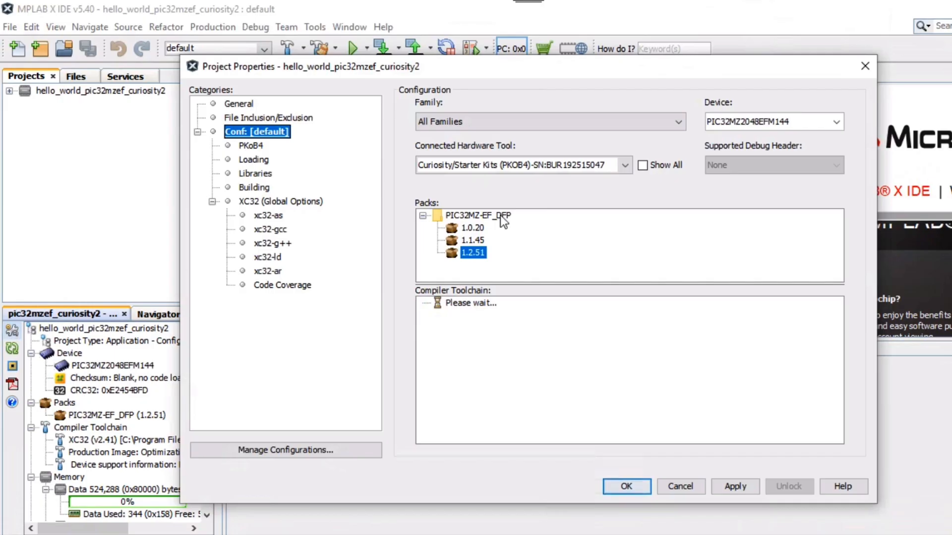
Step: Select the Curiosity/Starter Kits PKOB4 tool with XC32 v2.41 and accept the project properties
{"action": "left_click", "coordinate": [624, 164]}
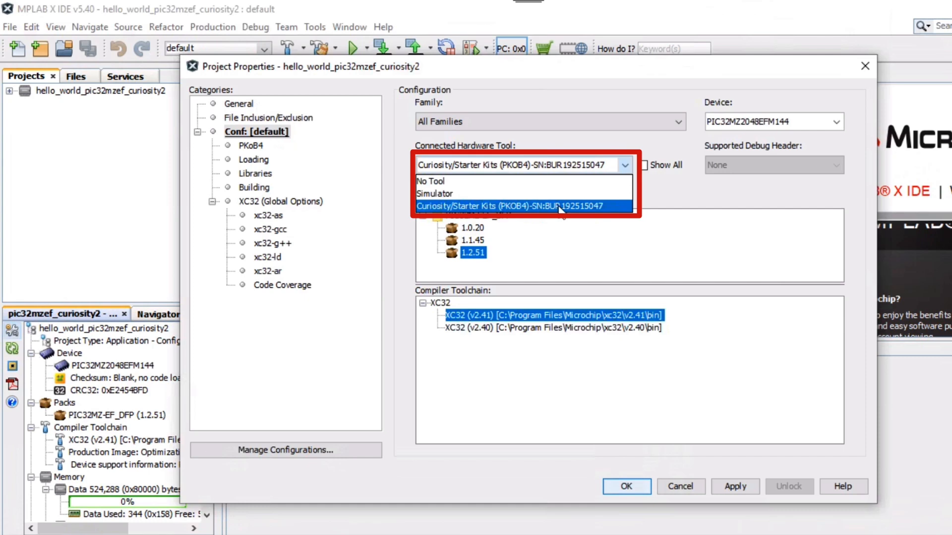
{"action": "left_click", "coordinate": [523, 206]}
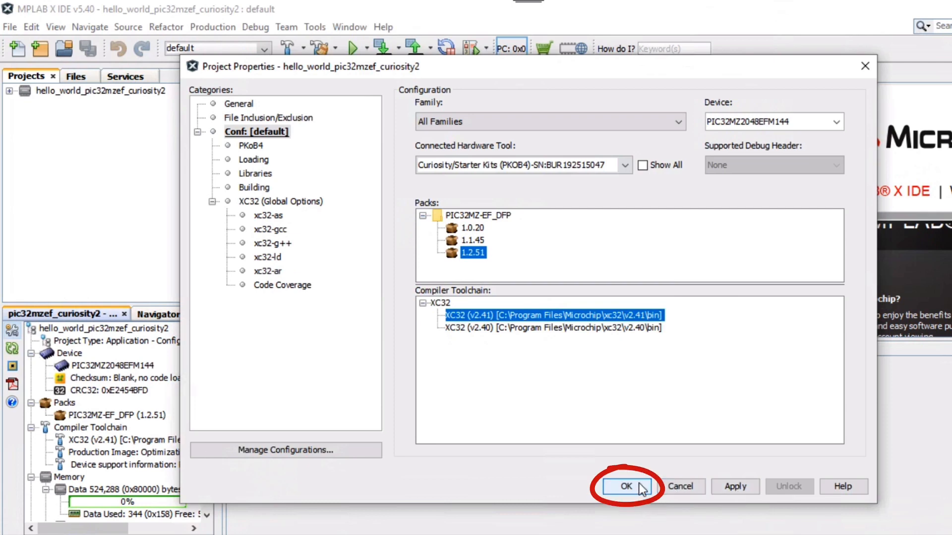
{"action": "left_click", "coordinate": [624, 485]}
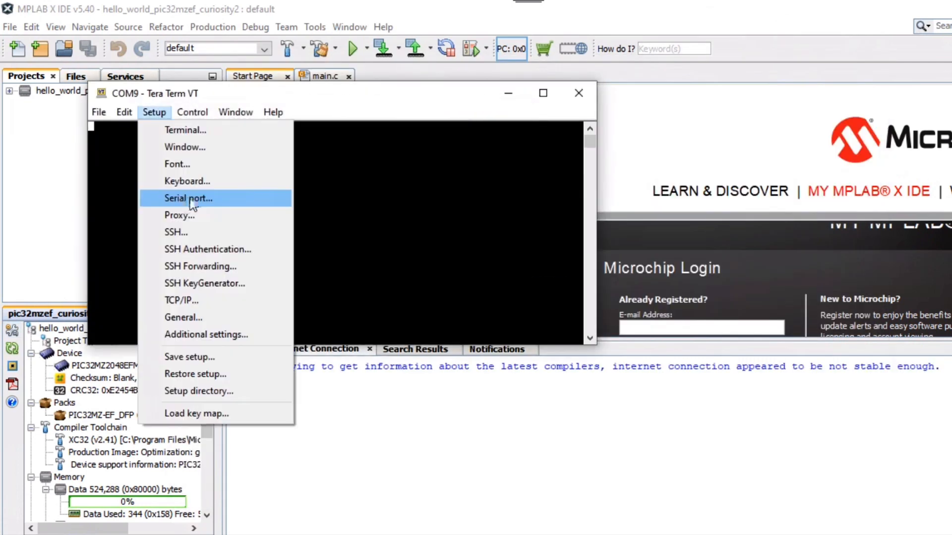
Step: Set Tera Term's COM9 serial port to 115200 baud, 8N1
{"action": "left_click", "coordinate": [188, 198]}
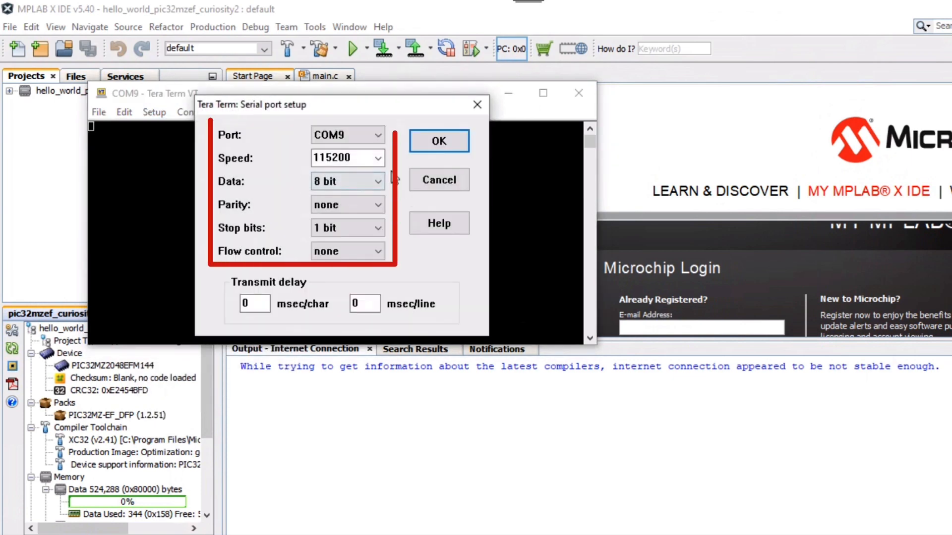
{"action": "left_click", "coordinate": [378, 158]}
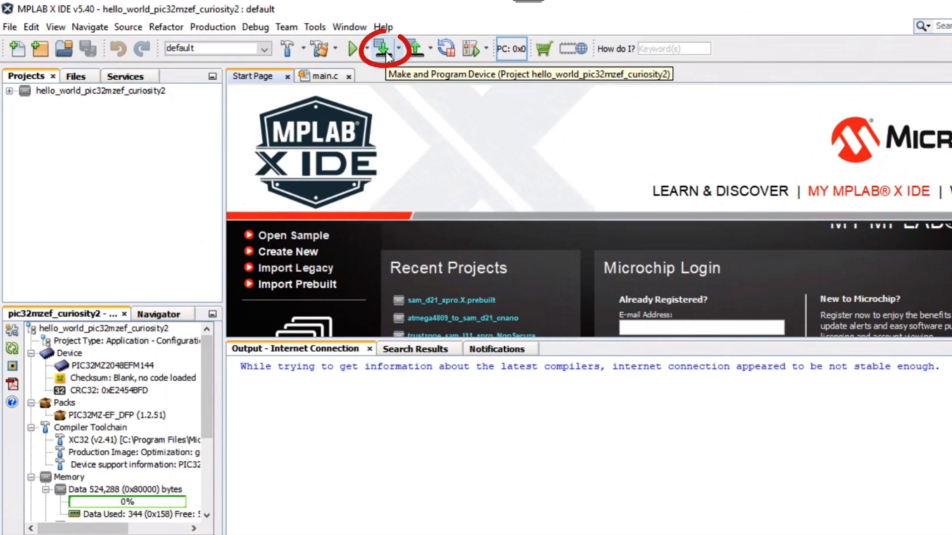
Step: Run Make and Program Device to build hello-world and flash it onto the board
{"action": "left_click", "coordinate": [381, 49]}
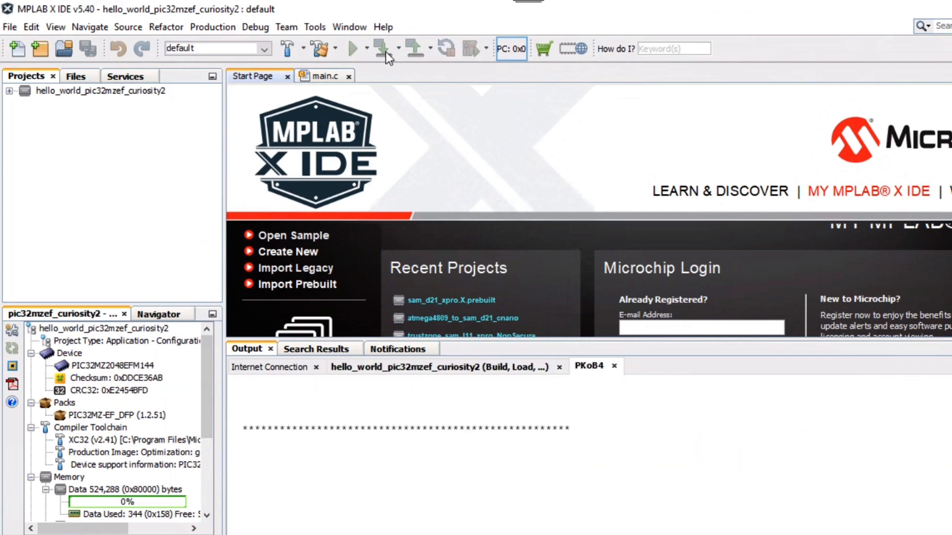
{"action": "left_click", "coordinate": [380, 48]}
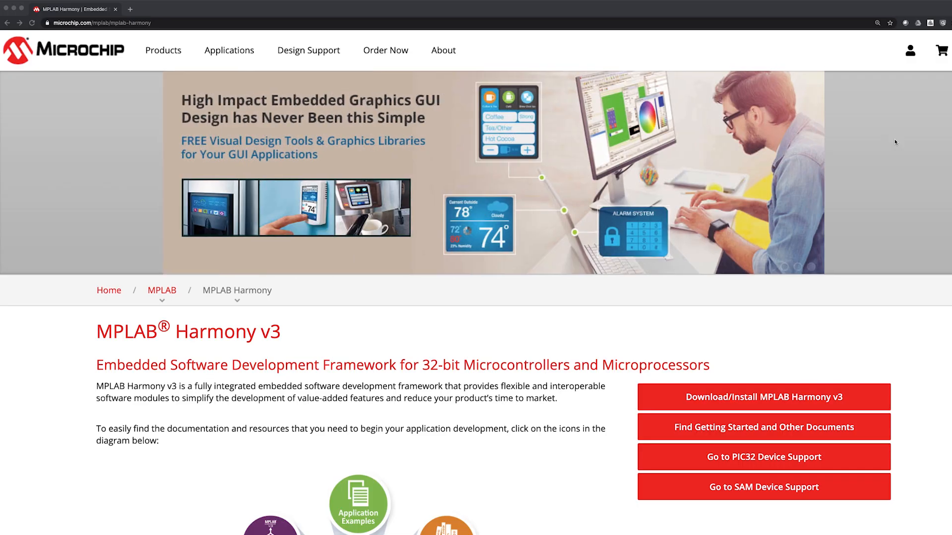
Step: Scroll the Harmony v3 articles page to the PIC32 Hello World and PIC32MZ EF entries
{"action": "scroll", "scroll_direction": "down", "scroll_amount": 3}
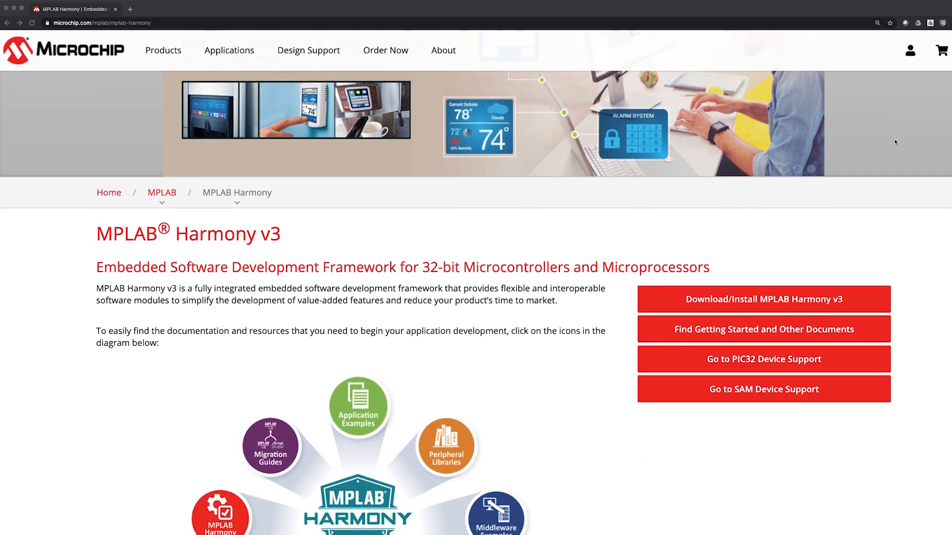
{"action": "scroll", "scroll_direction": "down", "scroll_amount": 3}
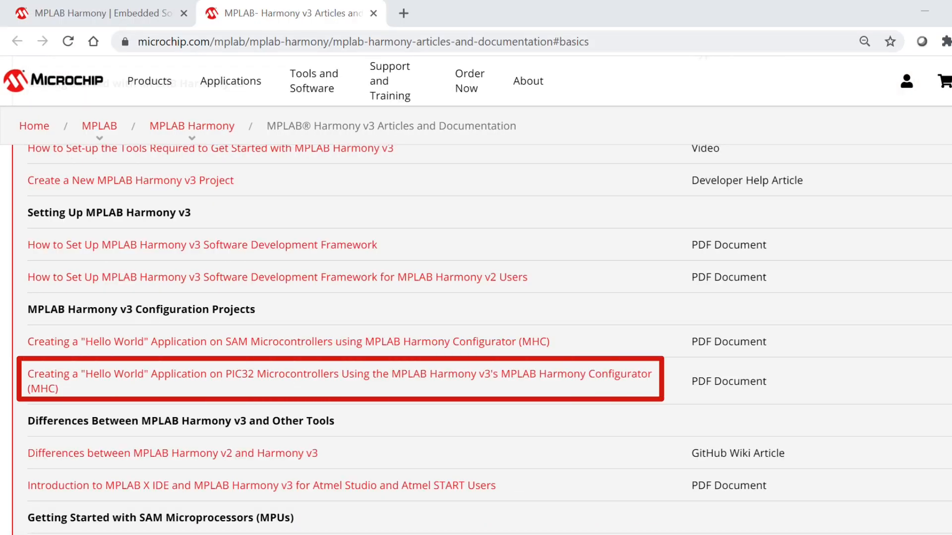
{"action": "scroll", "scroll_direction": "down", "scroll_amount": 3}
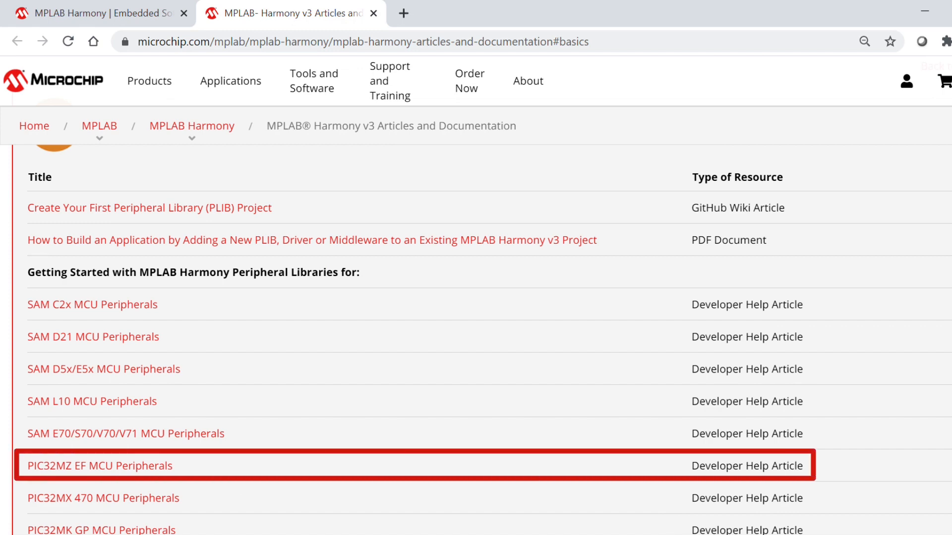